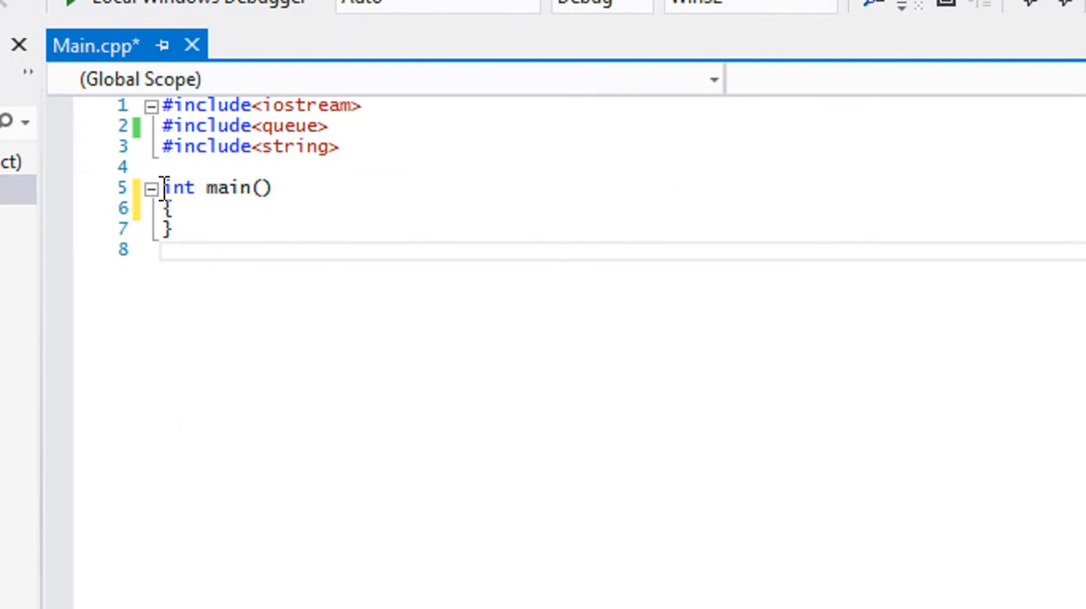
Place the cursor inside main()'s body in Main.cpp to start writing code.
{"action": "left_click", "coordinate": [174, 228]}
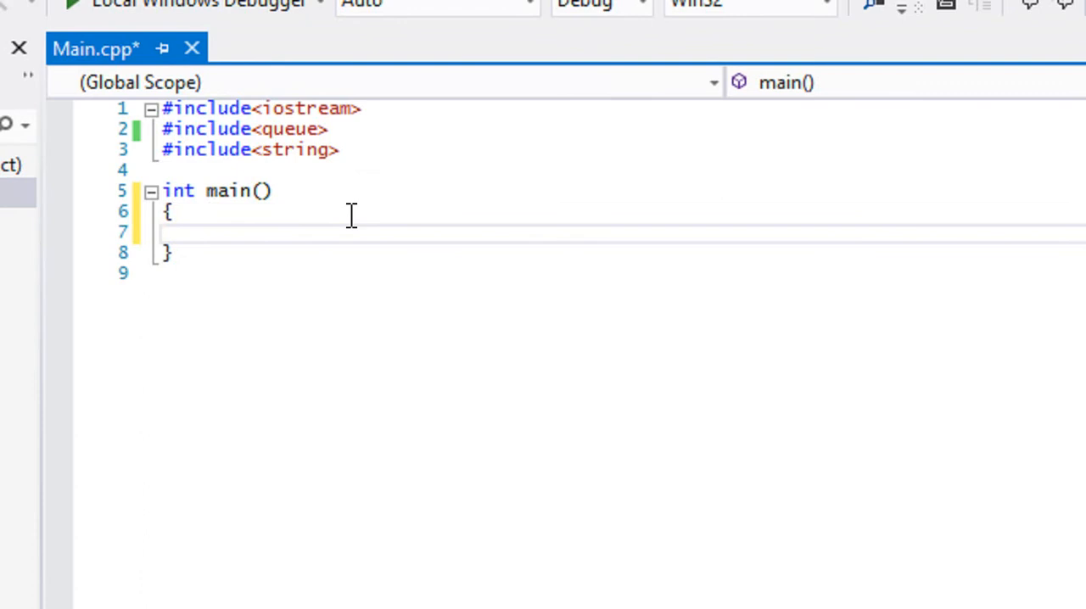
{"action": "mouse_move", "coordinate": [358, 211]}
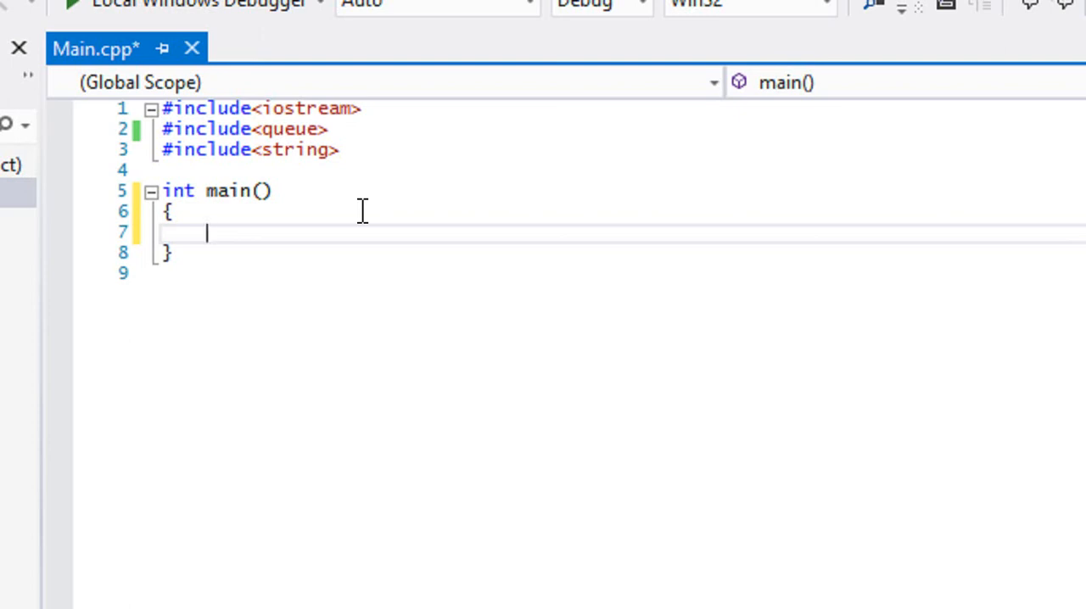
Declare std::queue<int> queue; inside main() and select the variable name.
{"action": "type", "text": "std::"}
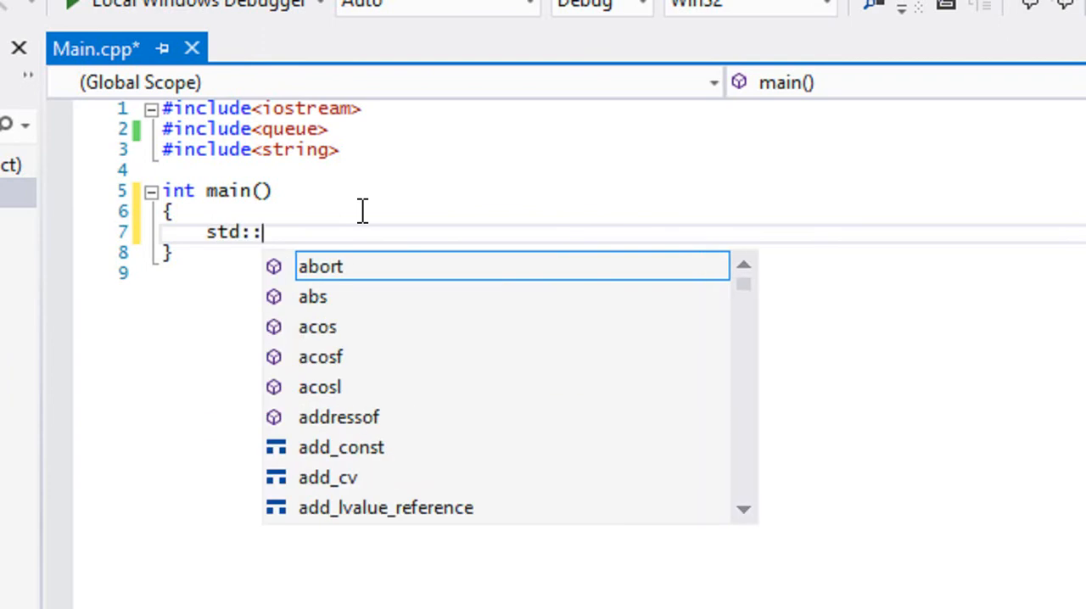
{"action": "type", "text": "queue"}
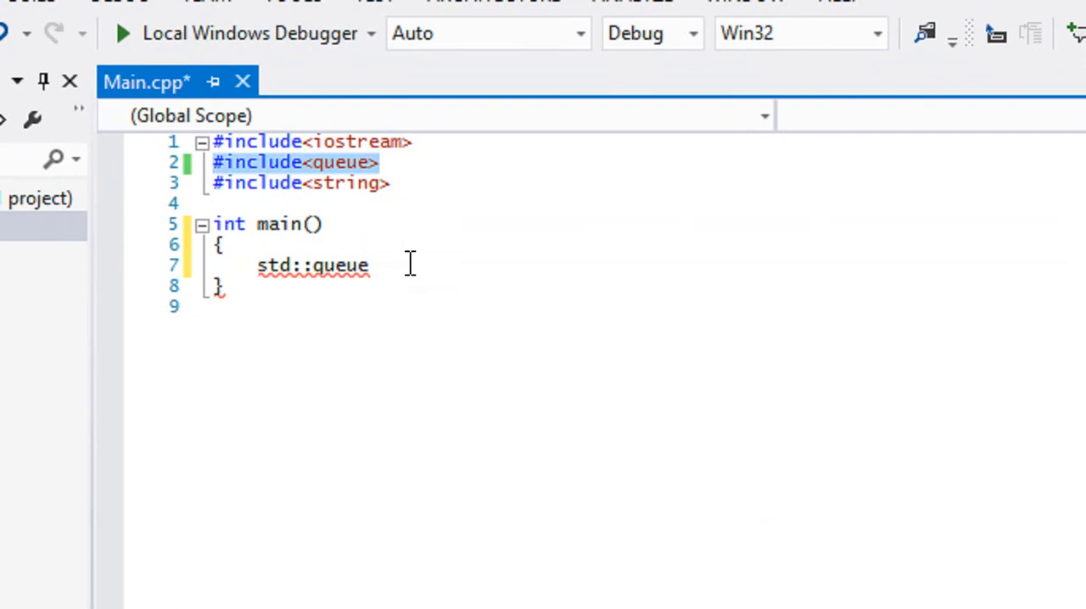
{"action": "type", "text": "<int>"}
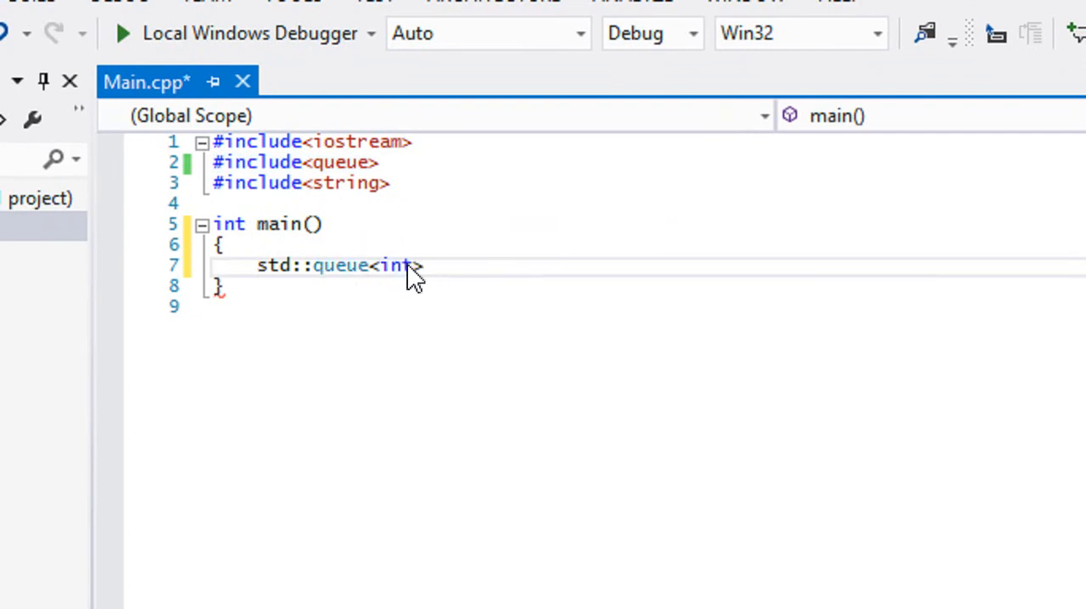
{"action": "type", "text": "queue;"}
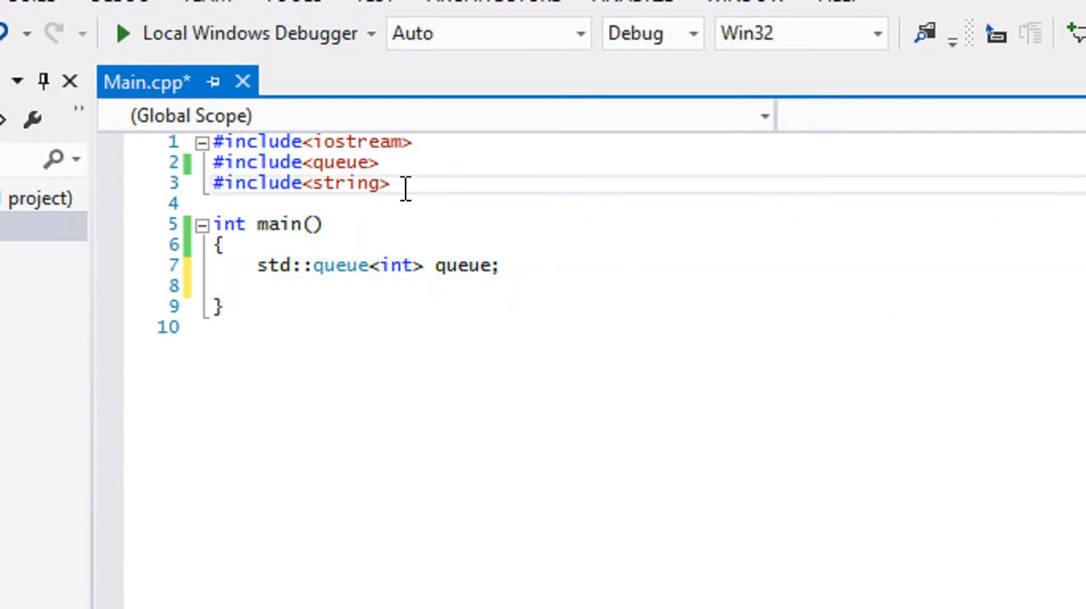
{"action": "key", "text": "Enter"}
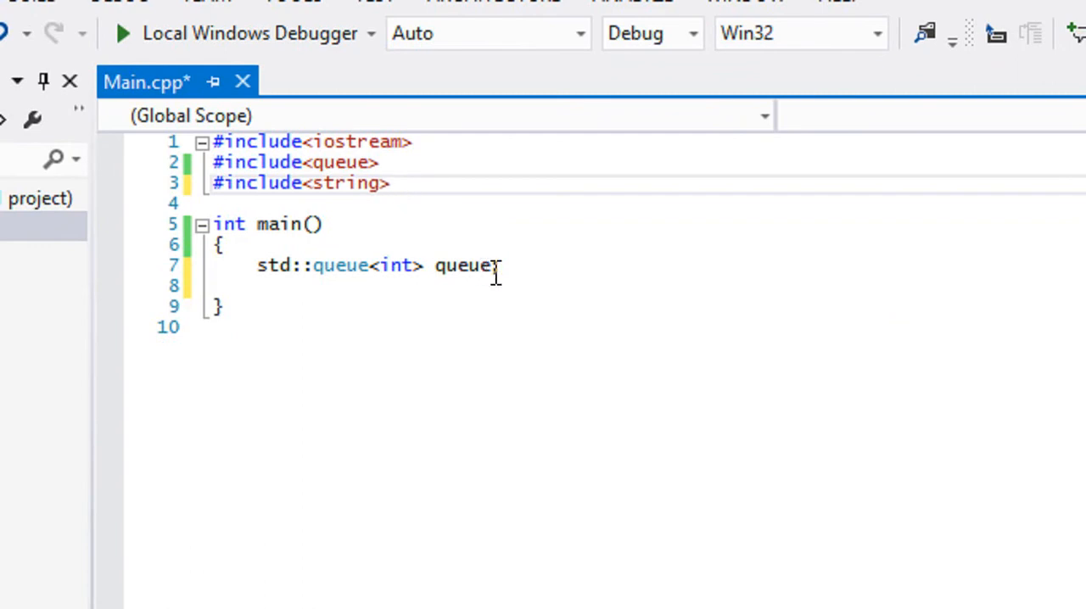
{"action": "type", "text": ";"}
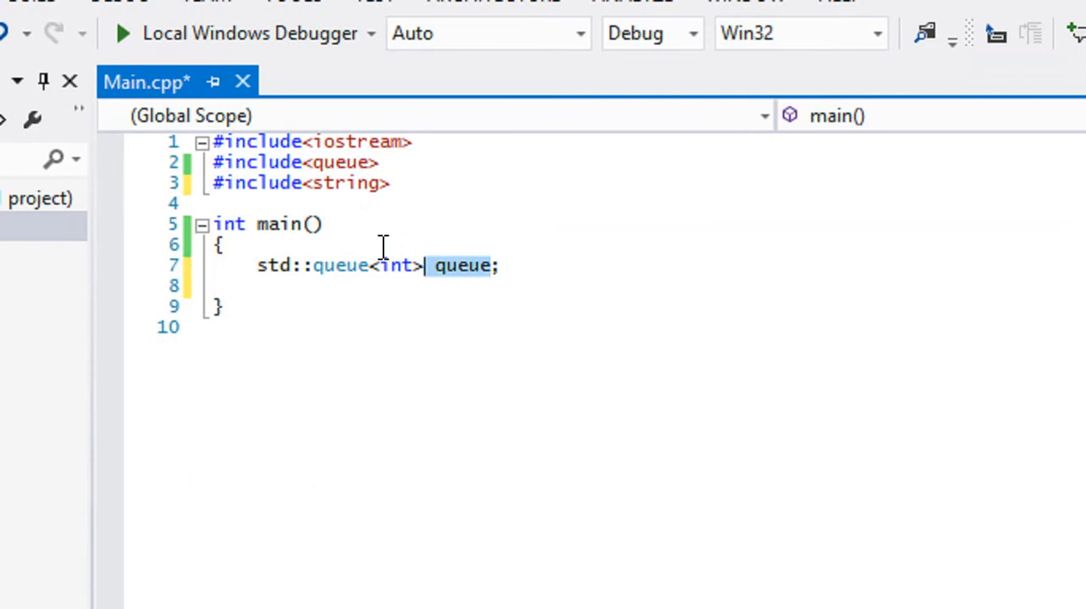
{"action": "double_click", "coordinate": [339, 266]}
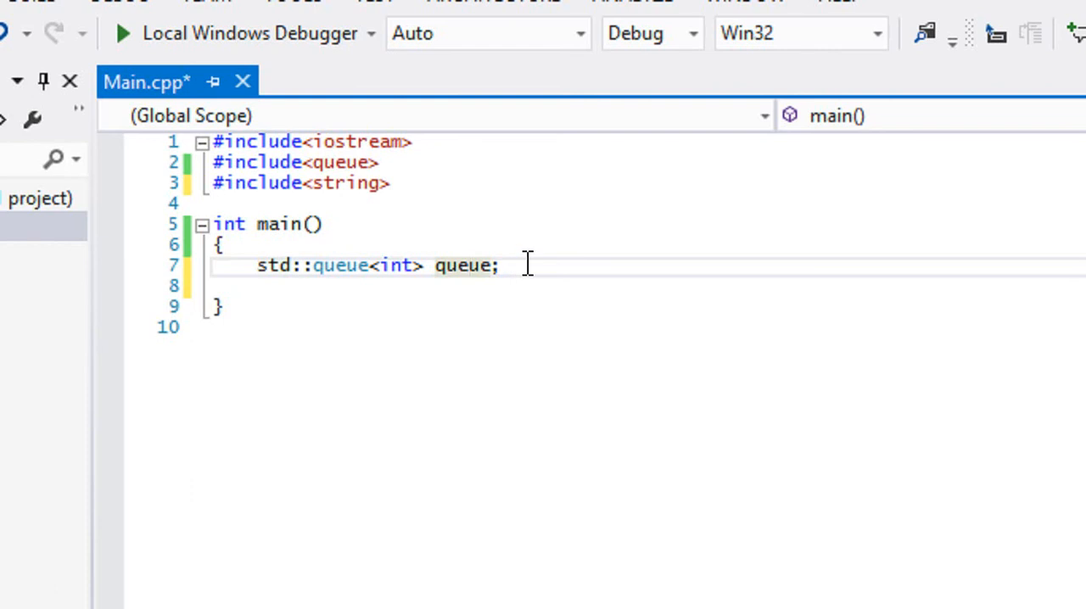
Push 1, 2 and 3 onto the queue below the declaration.
{"action": "key", "text": "Enter"}
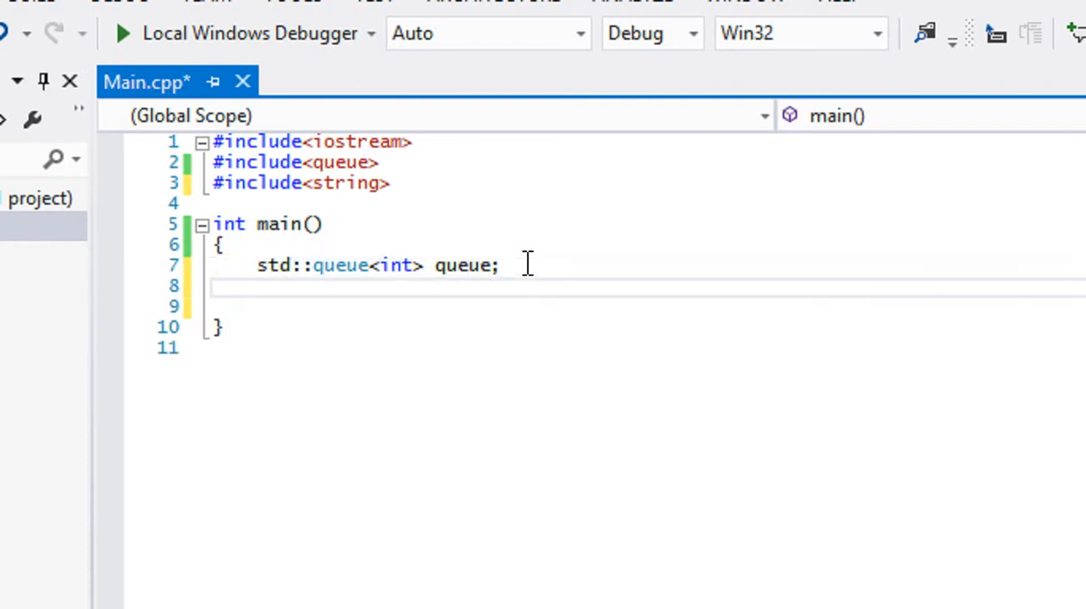
{"action": "type", "text": "quq"}
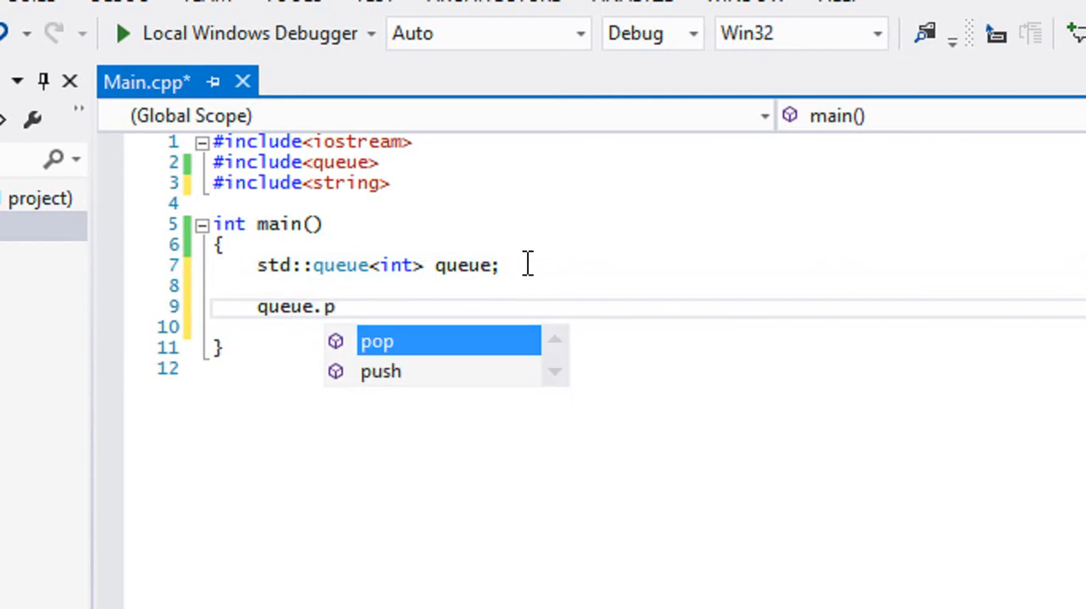
{"action": "type", "text": "ush(1)"}
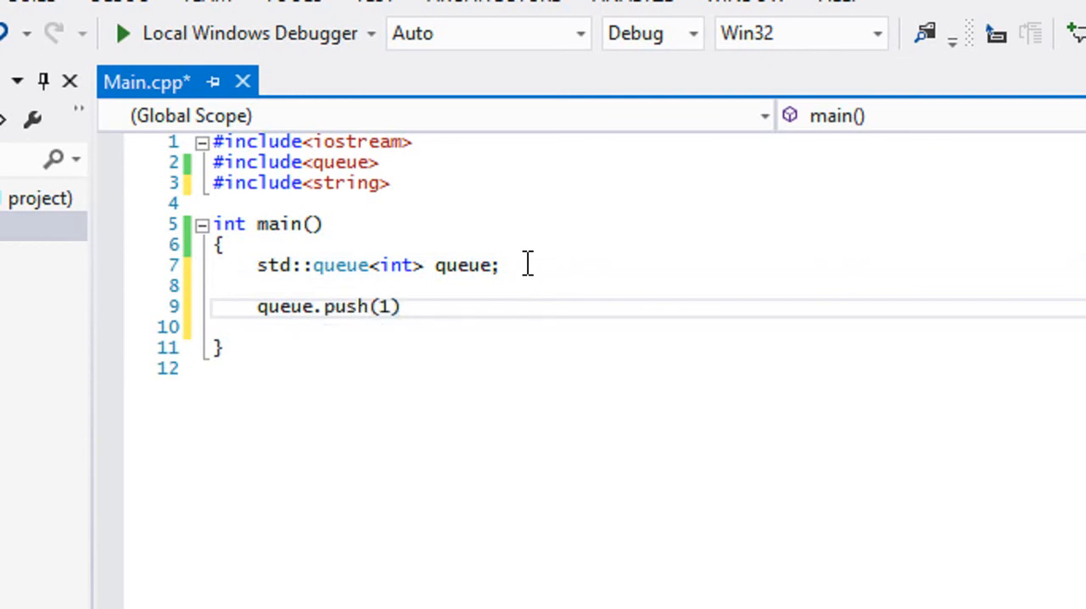
{"action": "type", "text": ";"}
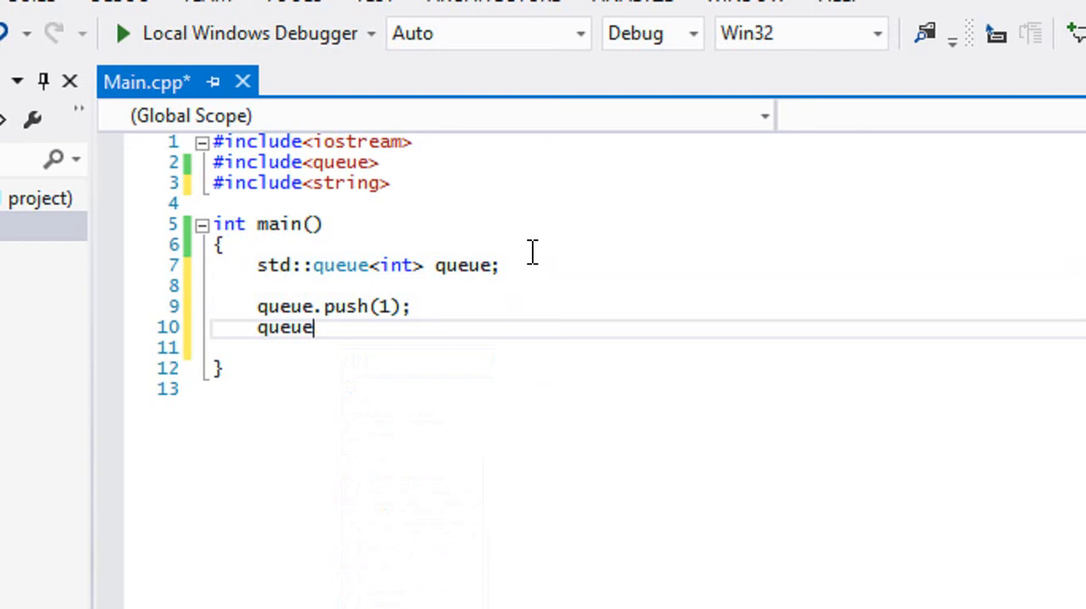
{"action": "type", "text": ".push(2);"}
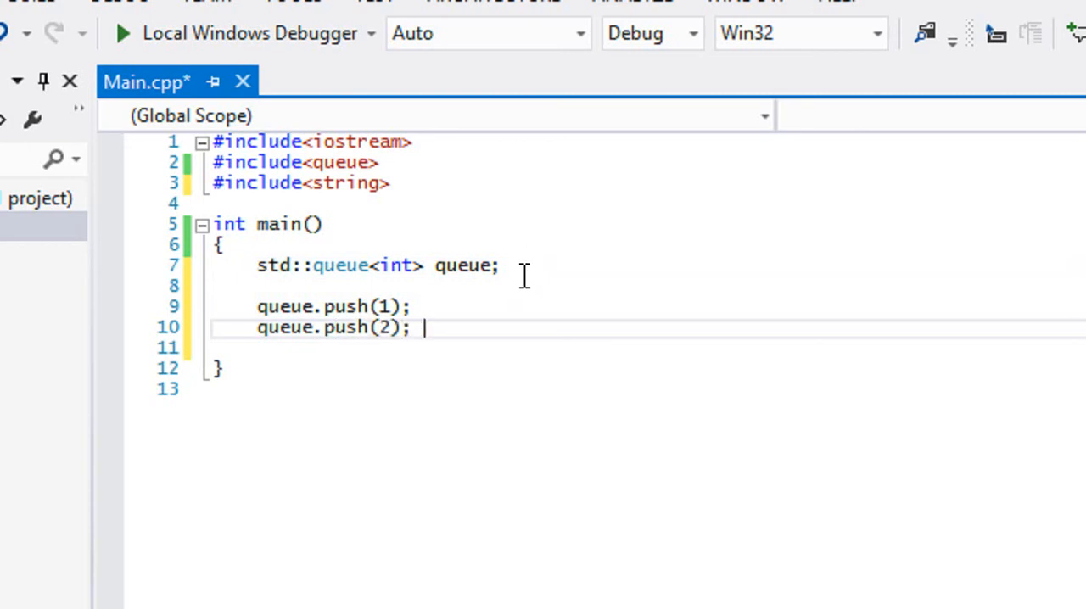
{"action": "type", "text": "queue."}
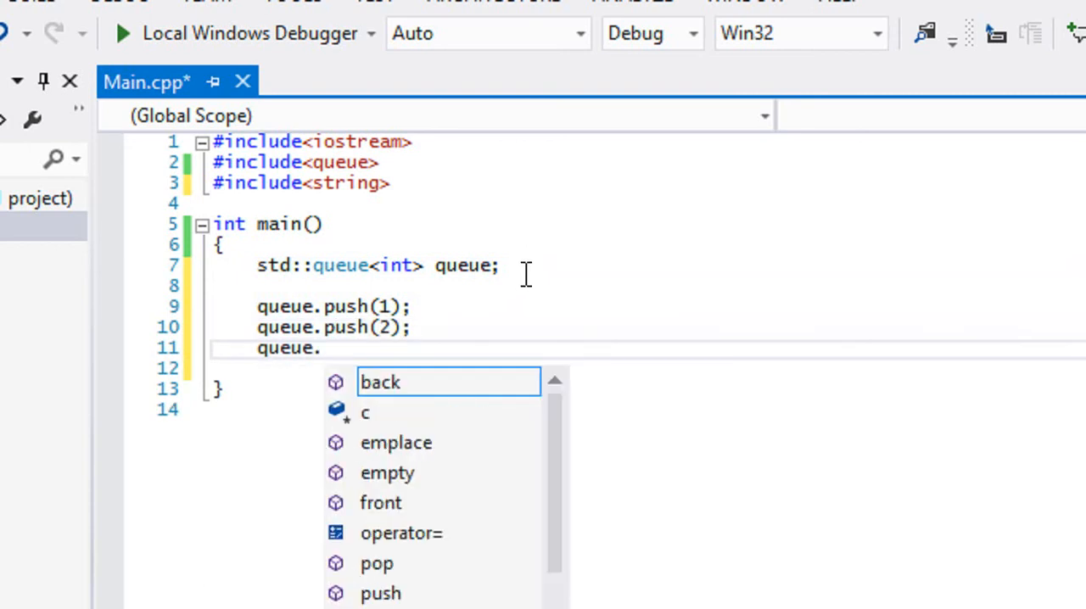
{"action": "type", "text": "push(3);"}
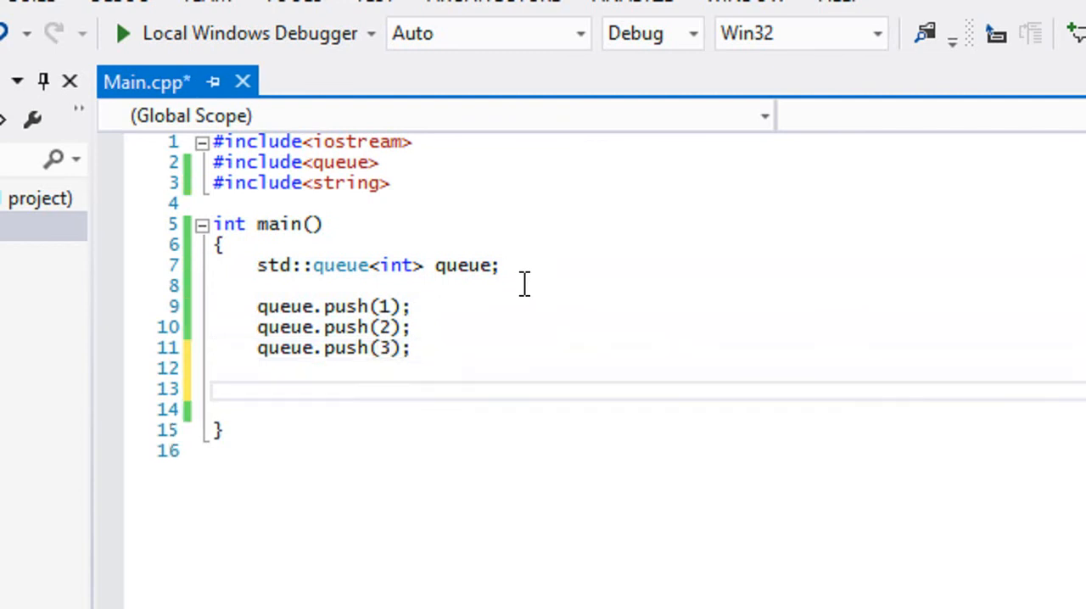
{"action": "key", "text": "Backspace"}
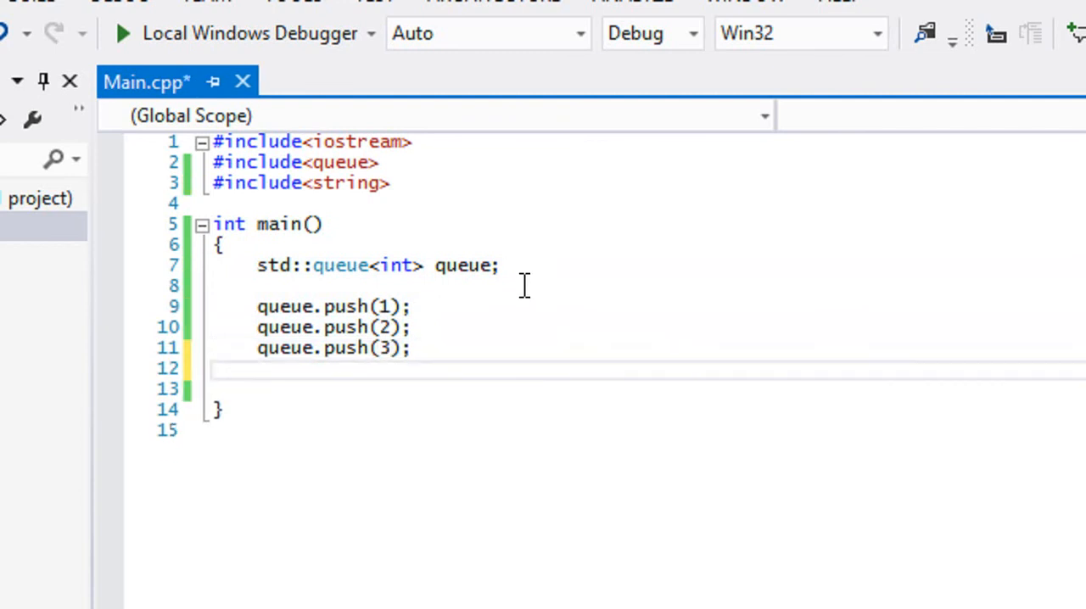
Add a line printing queue.front() followed by std::endl with std::cout.
{"action": "type", "text": "std::"}
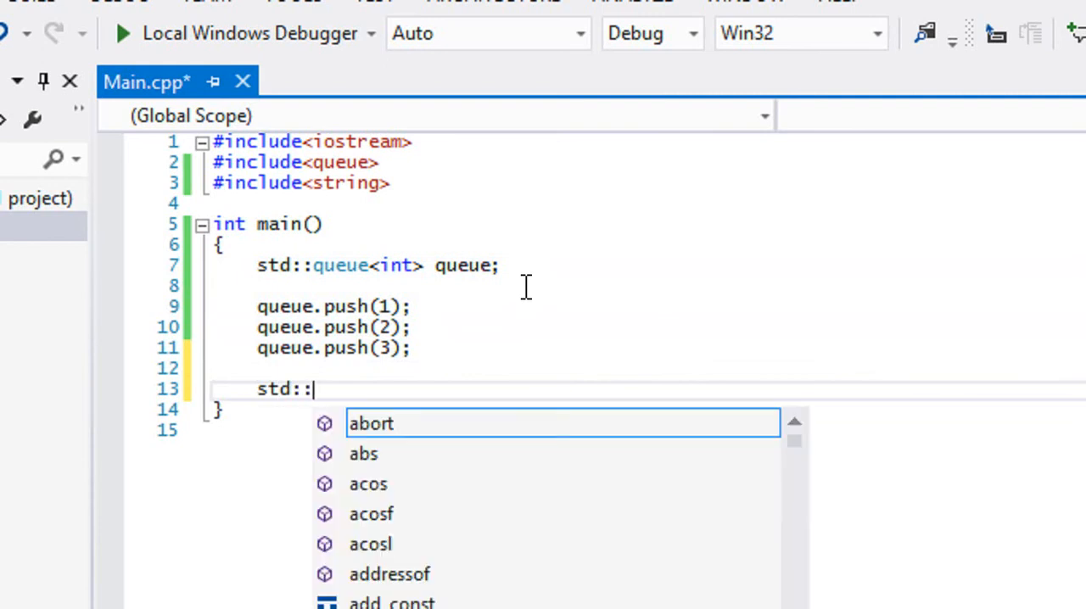
{"action": "type", "text": "cout <<"}
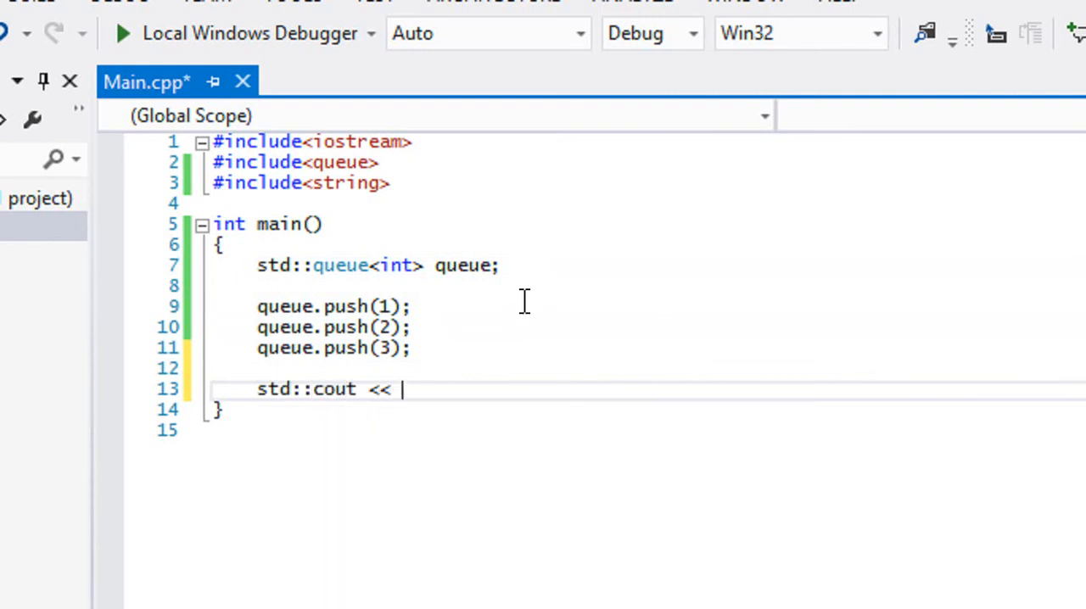
{"action": "type", "text": "queue"}
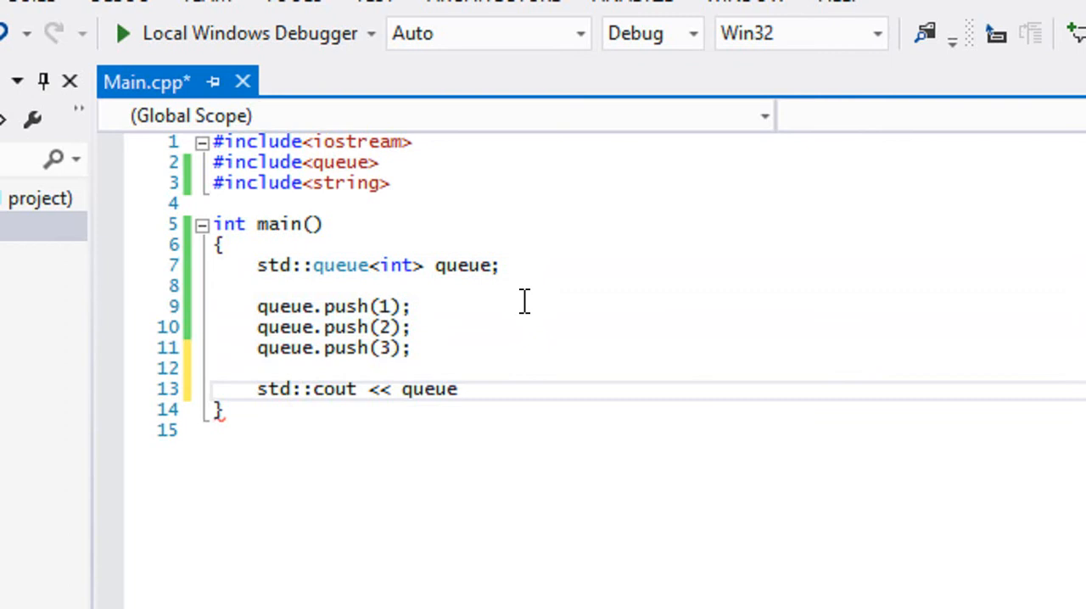
{"action": "type", "text": ".front()"}
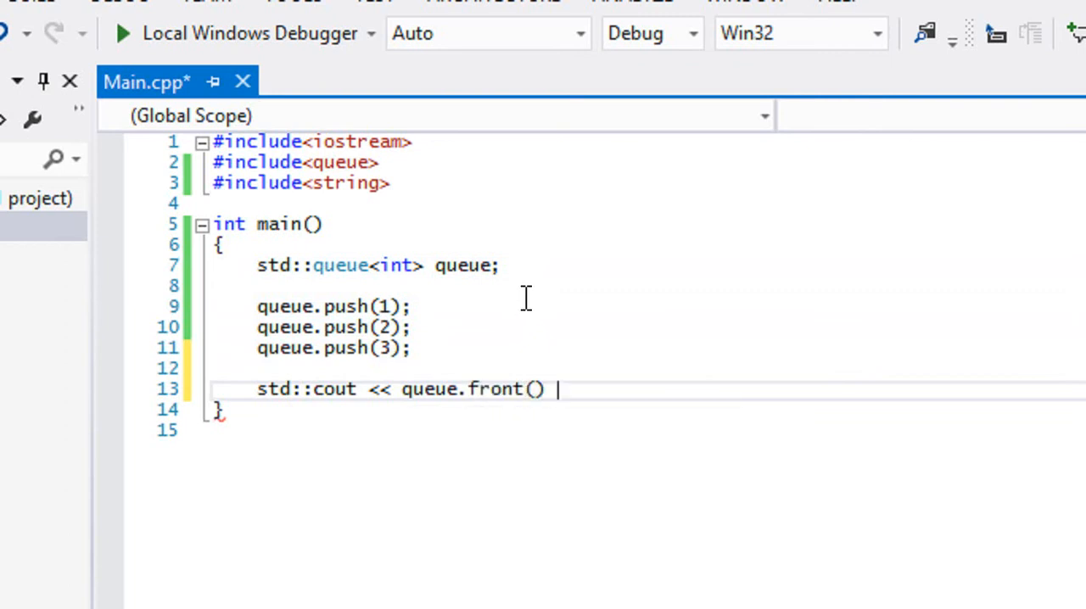
{"action": "type", "text": "<< std::Endl;"}
{"action": "type", "text": "return 0;"}
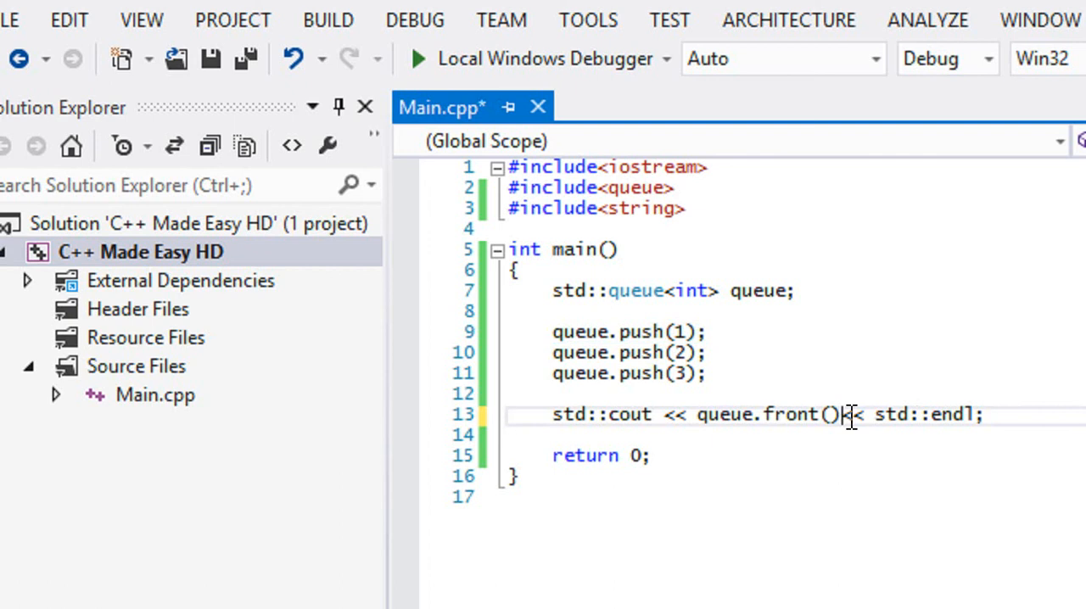
Switch the output to queue.back(), run it, and close the console showing 3.
{"action": "key", "text": "Backspace"}
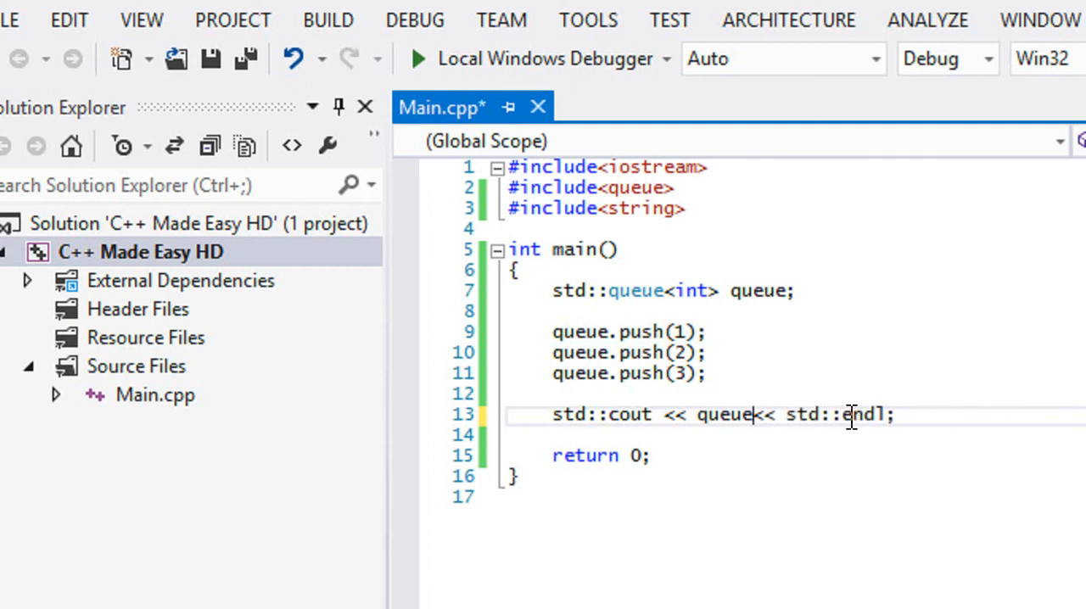
{"action": "type", "text": "."}
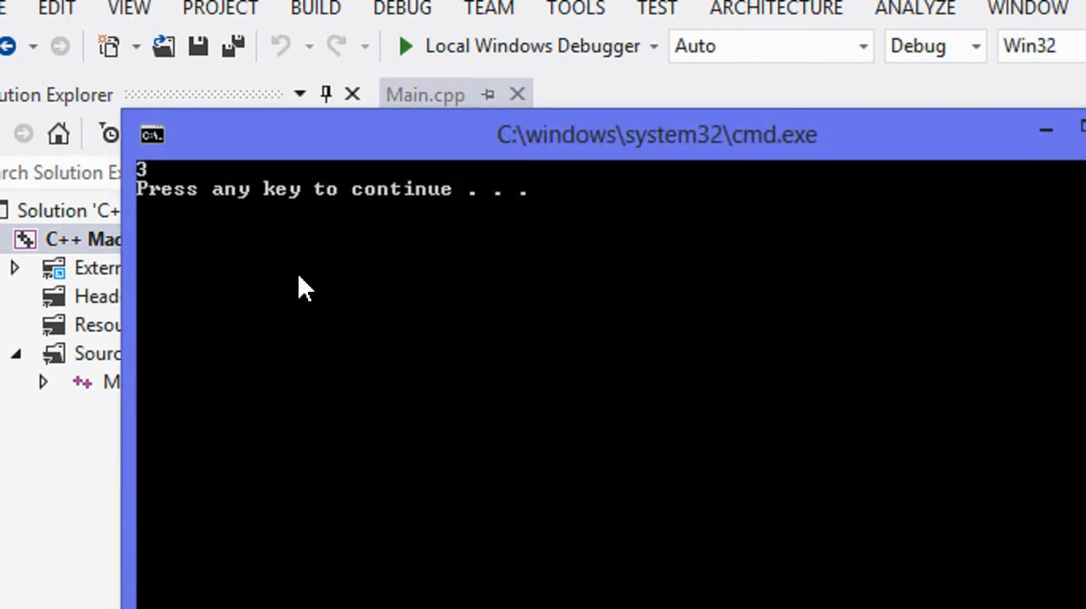
{"action": "key", "text": "enter"}
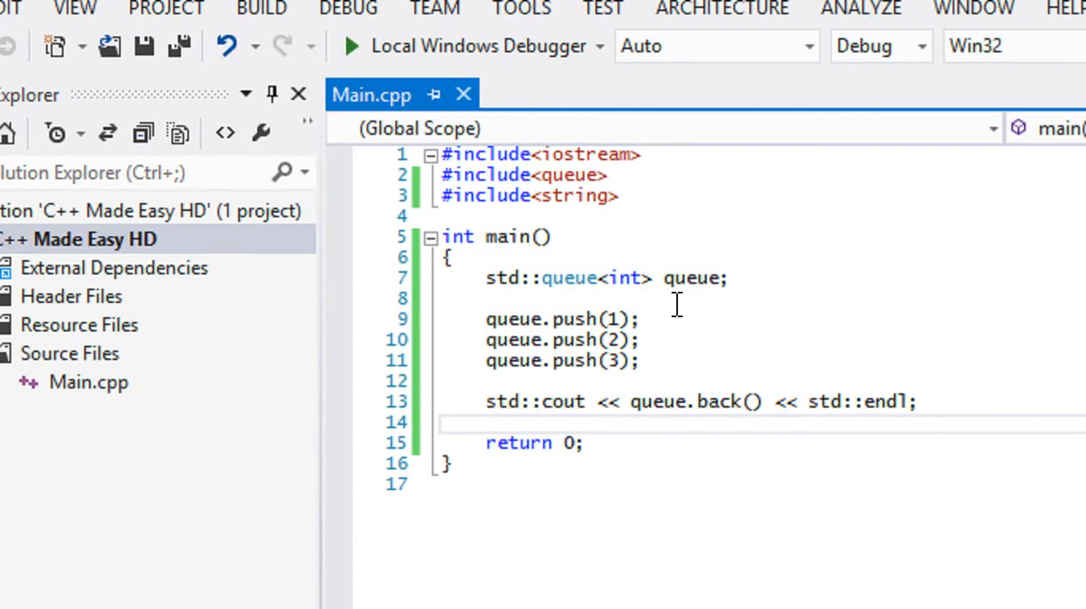
Insert queue.pop(); after the three push calls, before the cout line.
{"action": "left_click", "coordinate": [487, 422]}
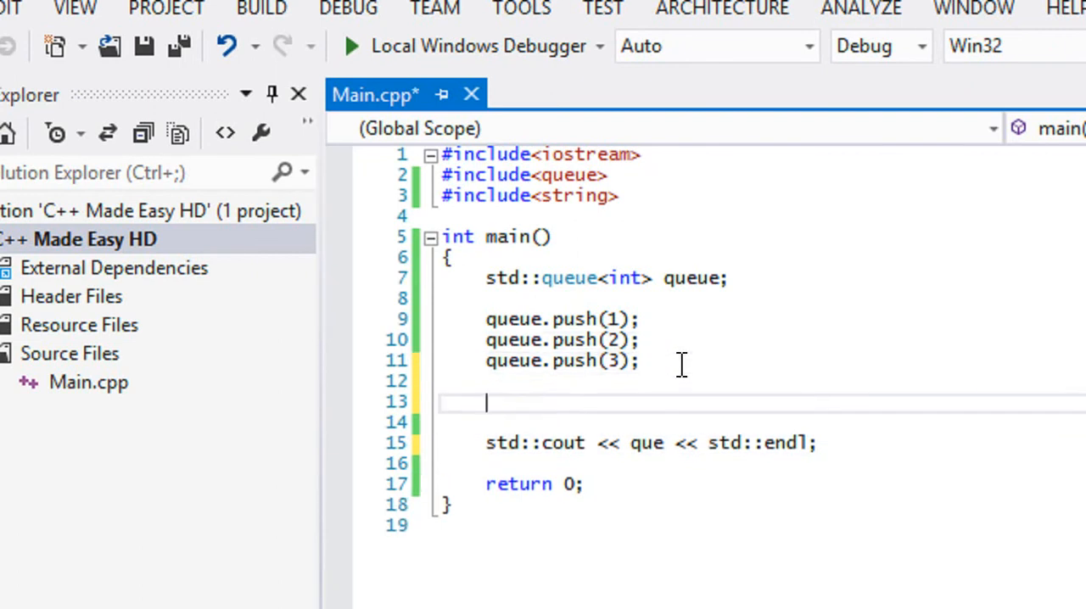
{"action": "type", "text": "queue.pop()"}
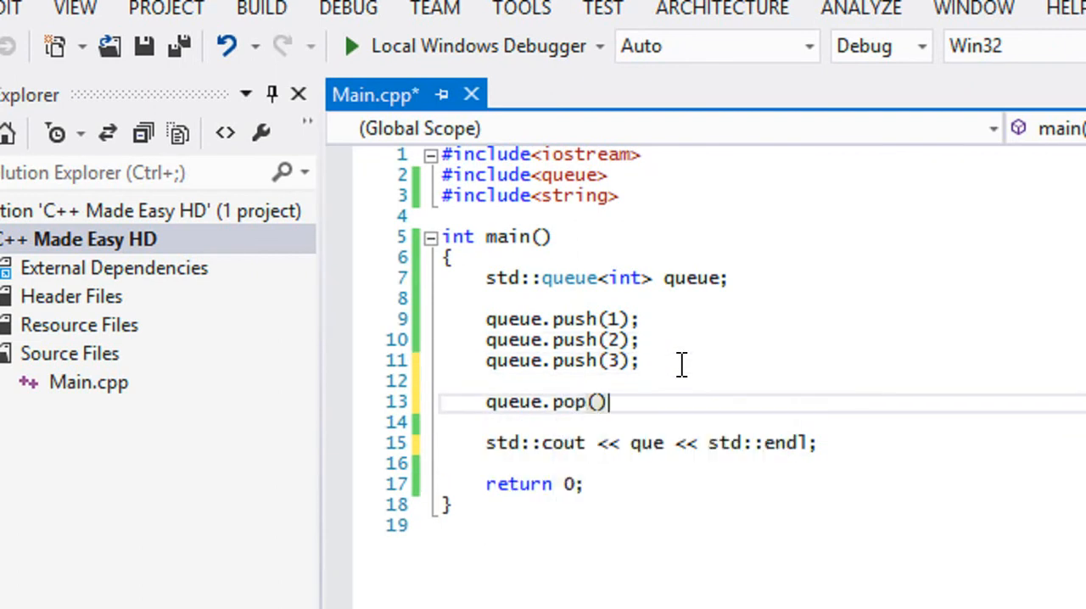
{"action": "type", "text": ";"}
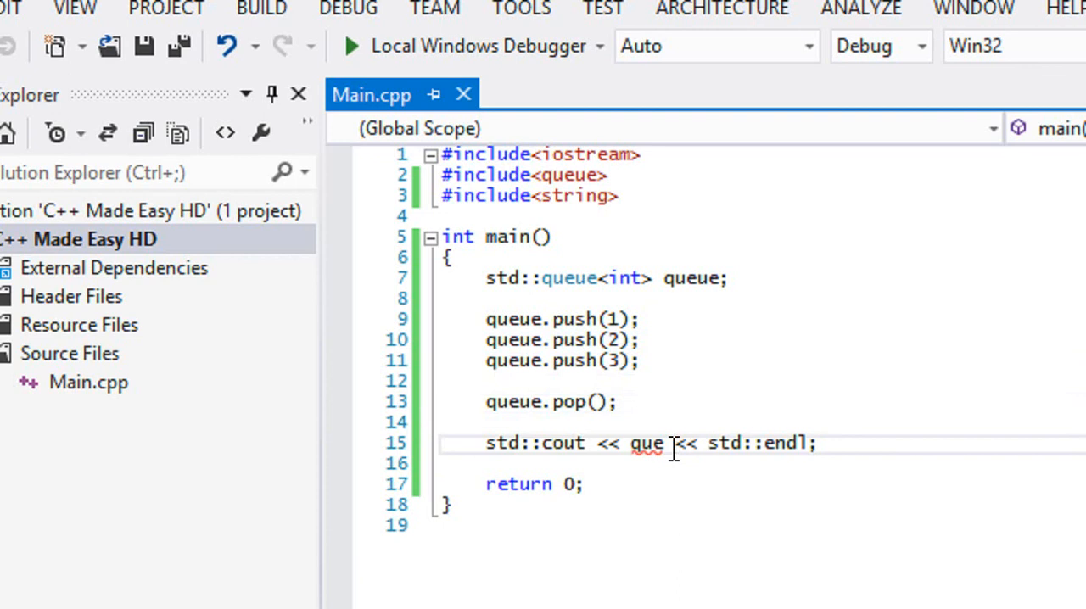
{"action": "type", "text": "q"}
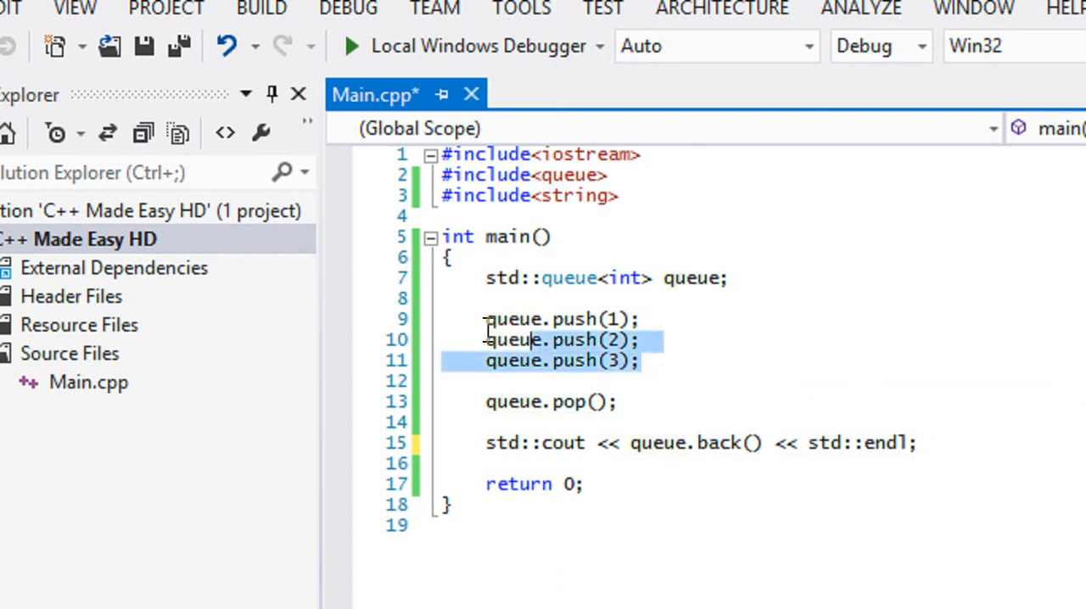
Run the program after the pop to see 3, then print queue.front() instead.
{"action": "left_click", "coordinate": [492, 360]}
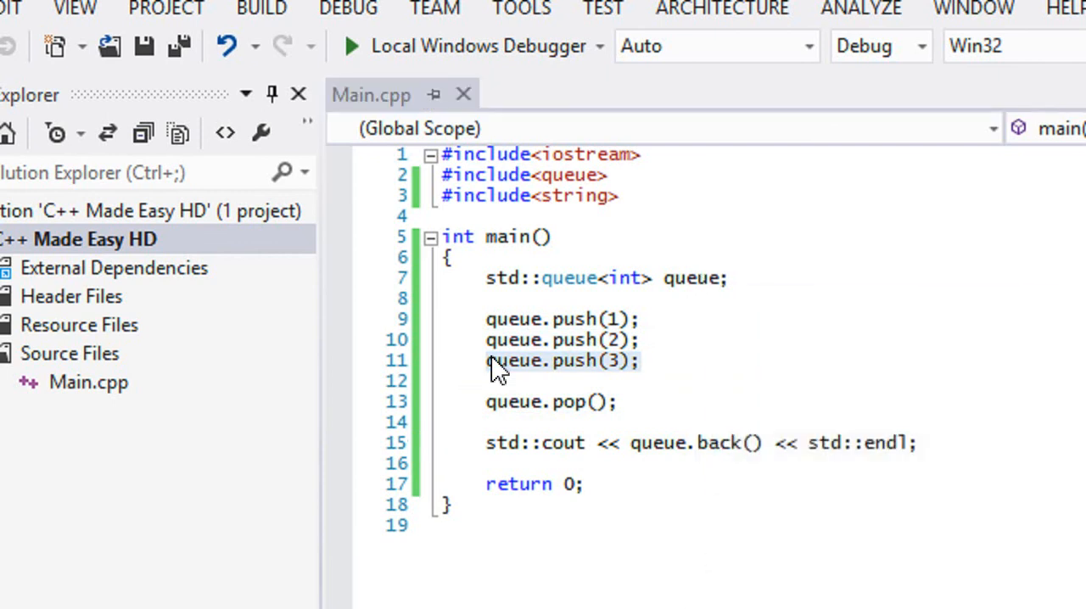
{"action": "left_click", "coordinate": [349, 45]}
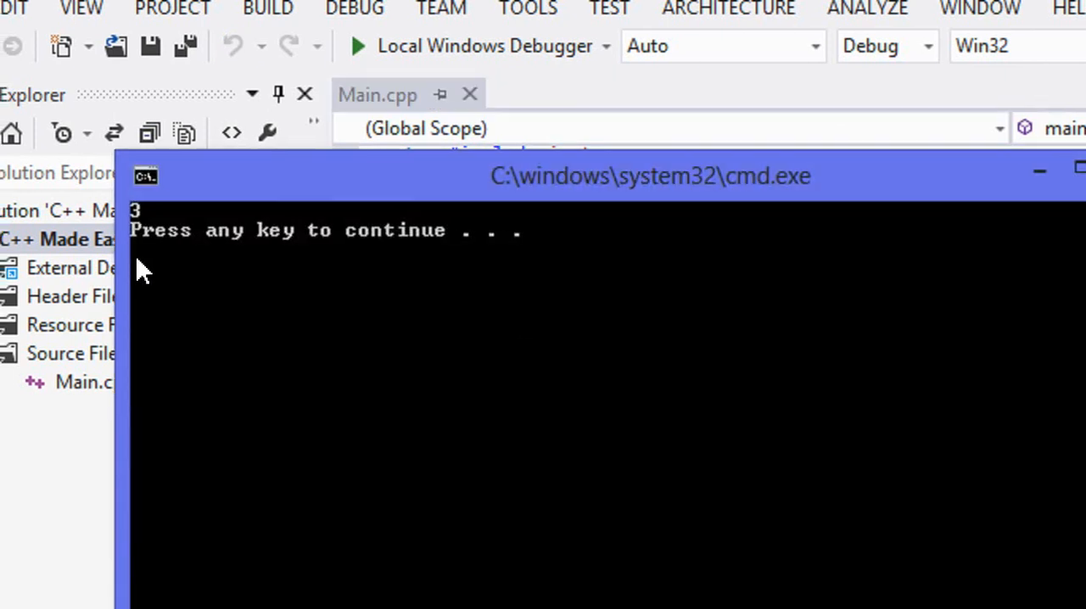
{"action": "key", "text": "enter"}
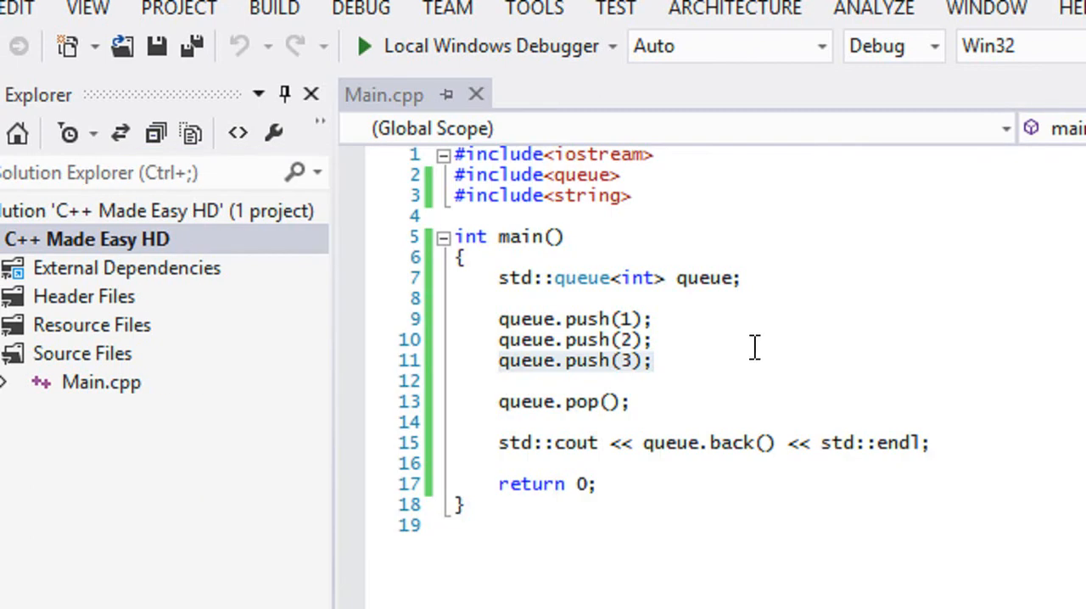
{"action": "type", "text": "f"}
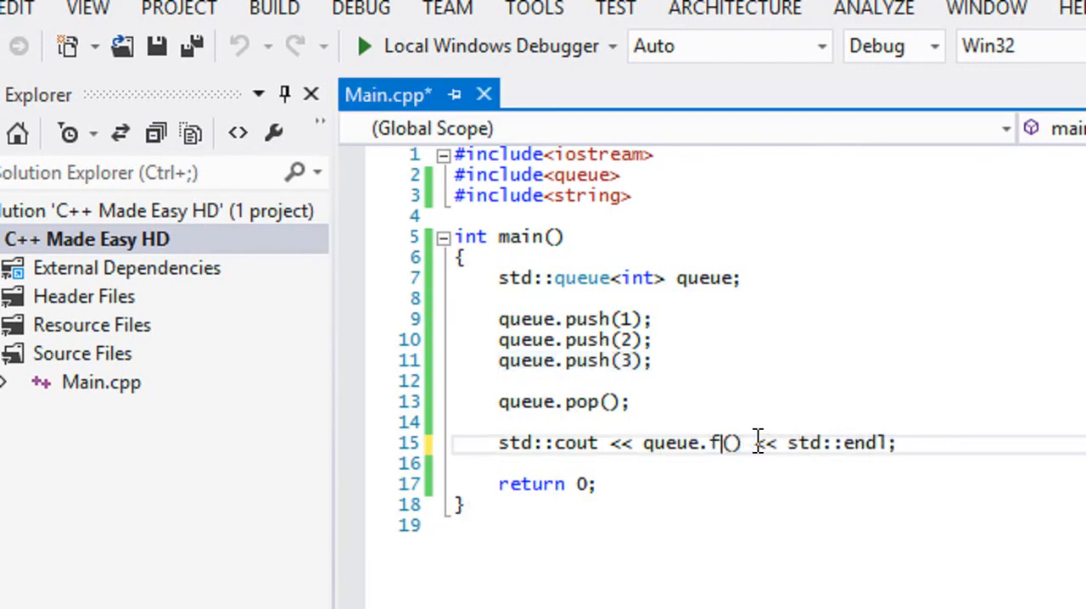
{"action": "type", "text": "ront"}
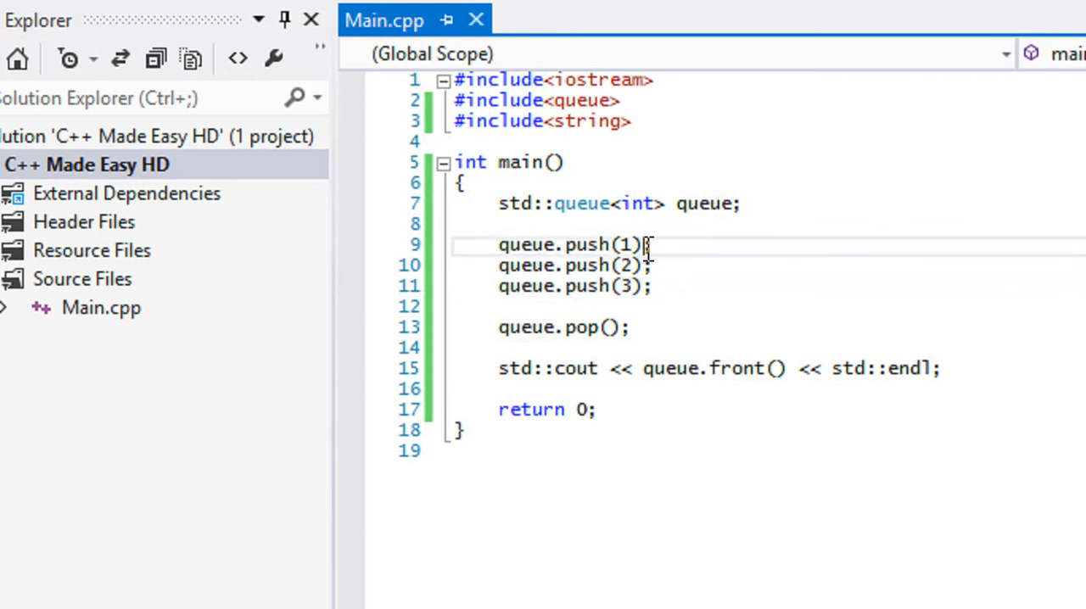
Select the first push line to begin selecting the queue statements.
{"action": "triple_click", "coordinate": [575, 244]}
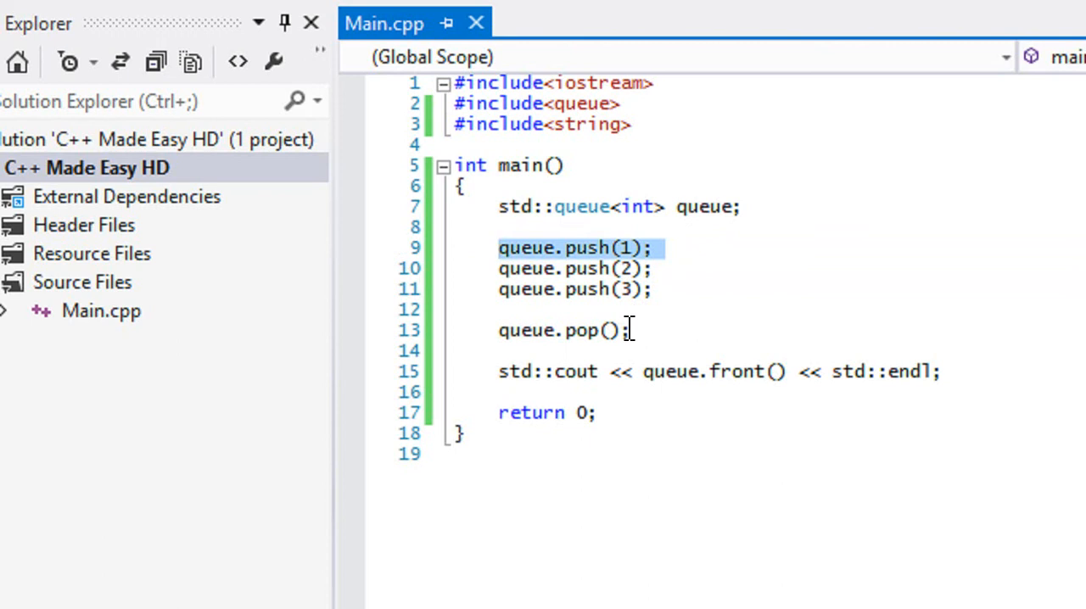
{"action": "mouse_move", "coordinate": [665, 334]}
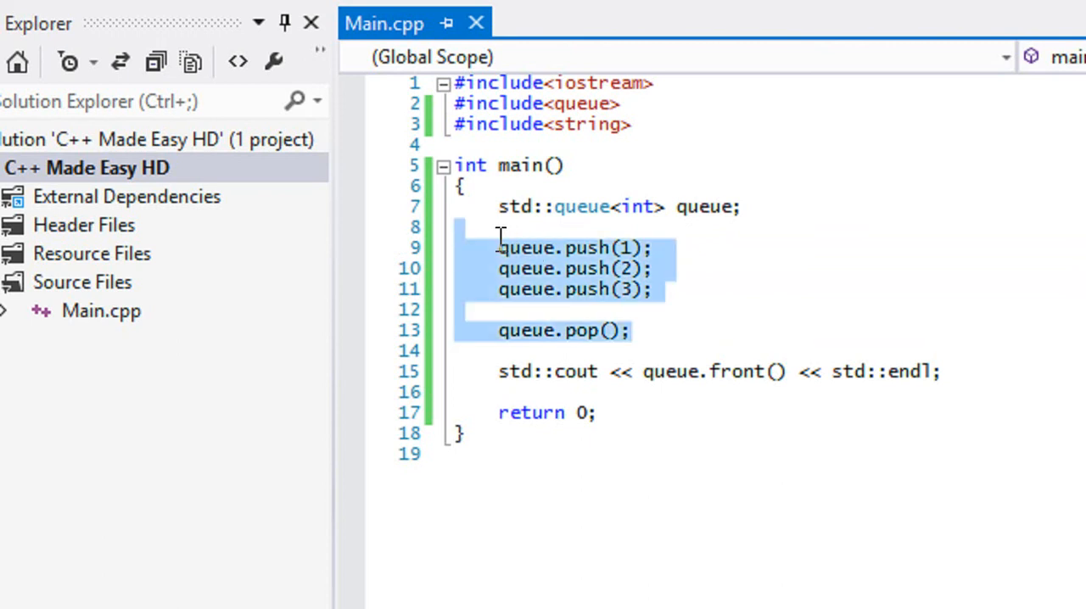
Delete the queue demo lines and place the cursor inside main's body.
{"action": "key", "text": "Delete"}
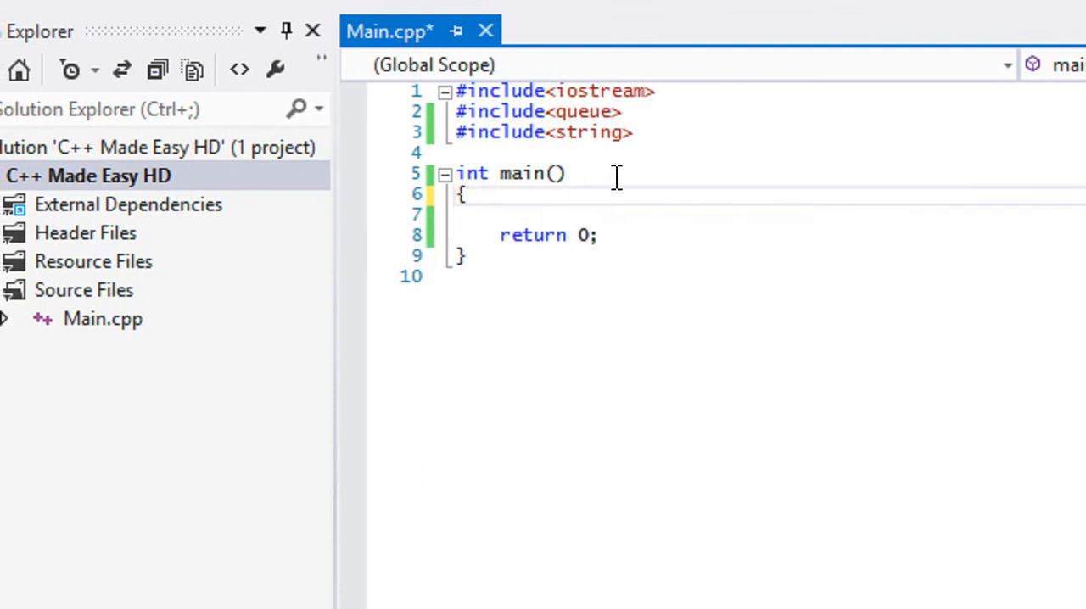
{"action": "left_click", "coordinate": [467, 194]}
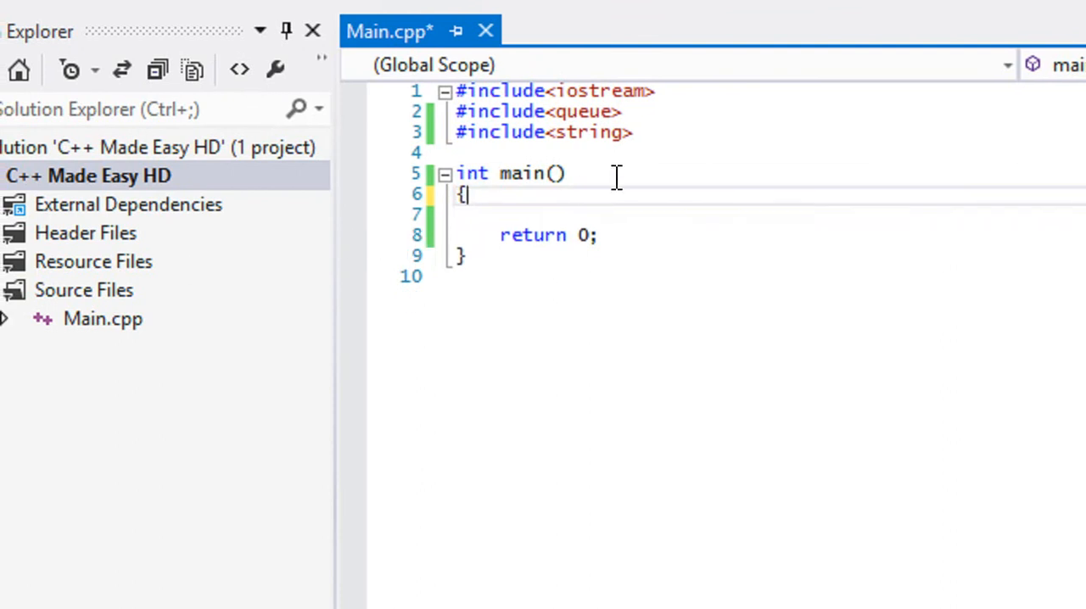